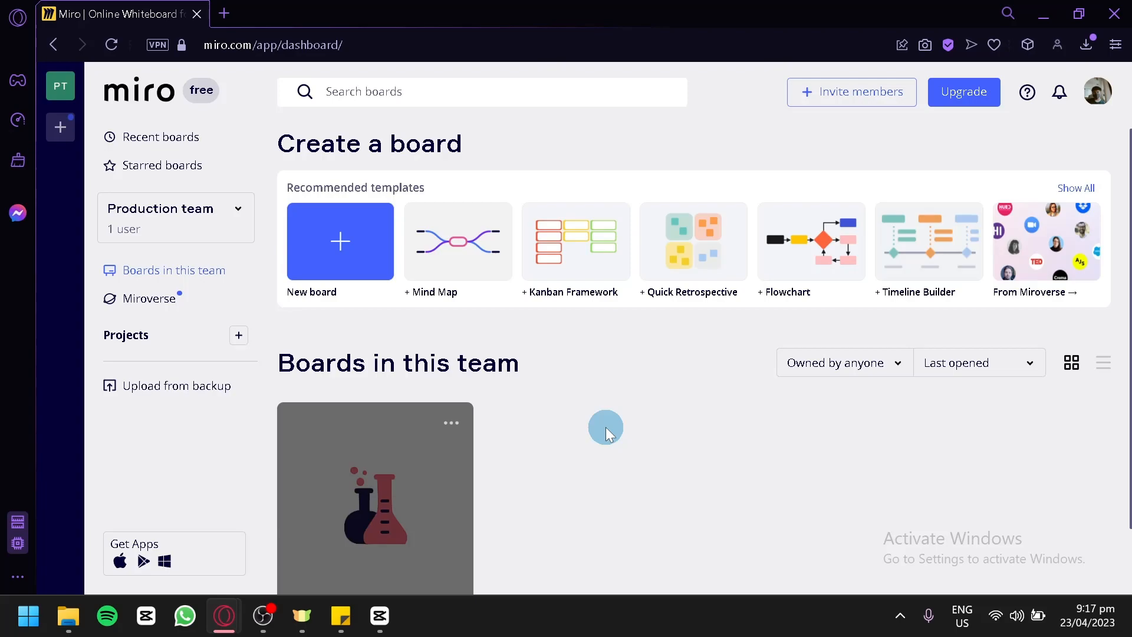
{"action": "mouse_move", "coordinate": [144, 112]}
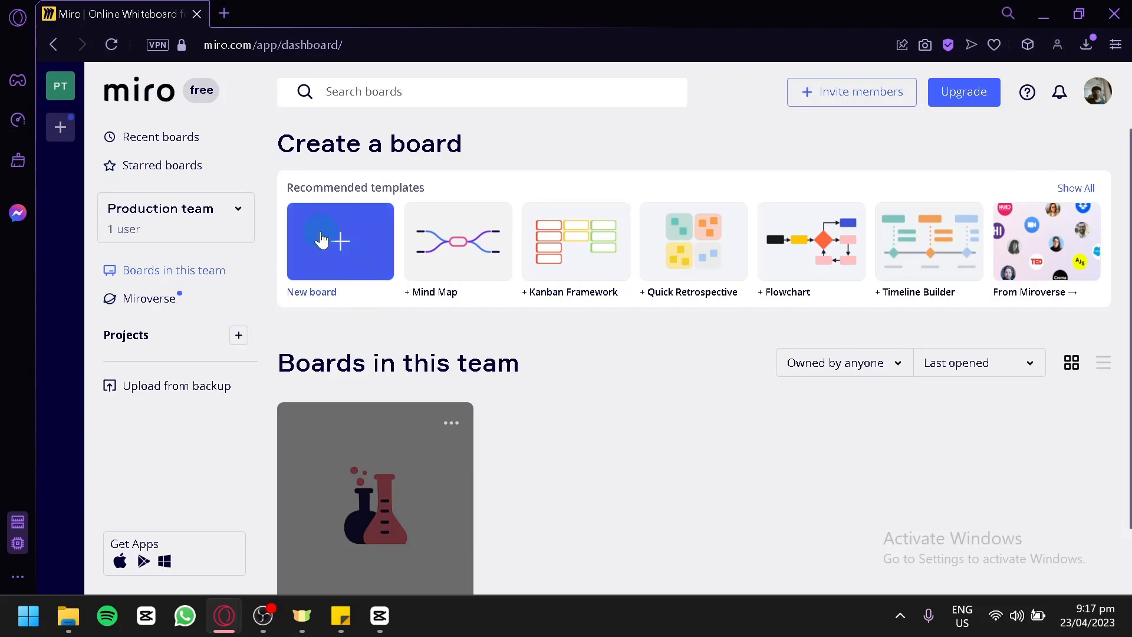
{"action": "mouse_move", "coordinate": [425, 234]}
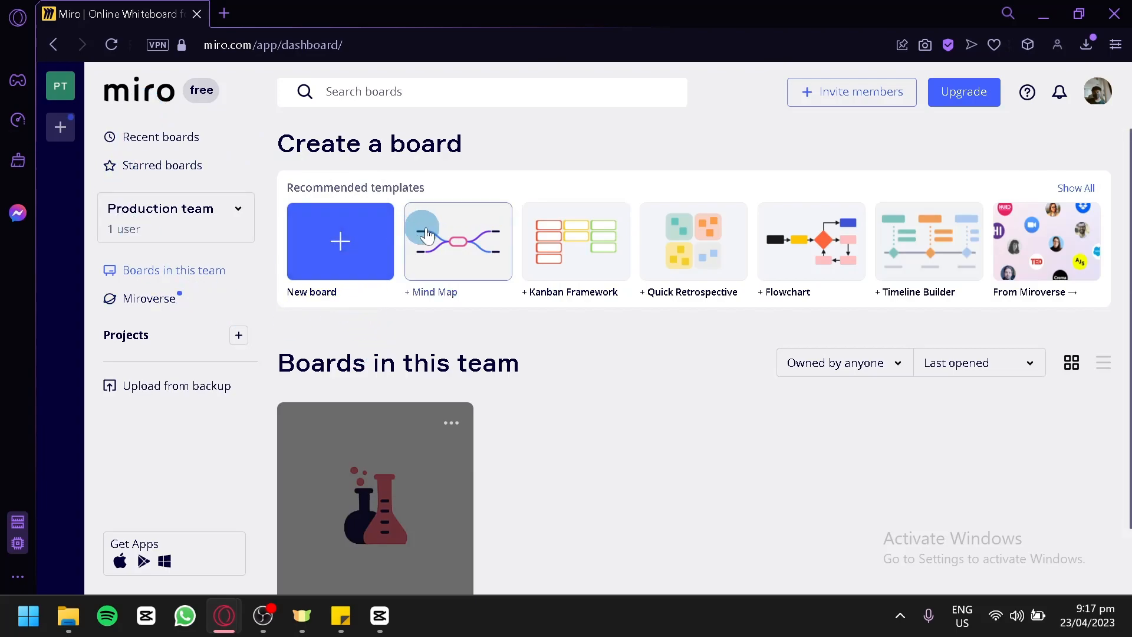
{"action": "mouse_move", "coordinate": [676, 222]}
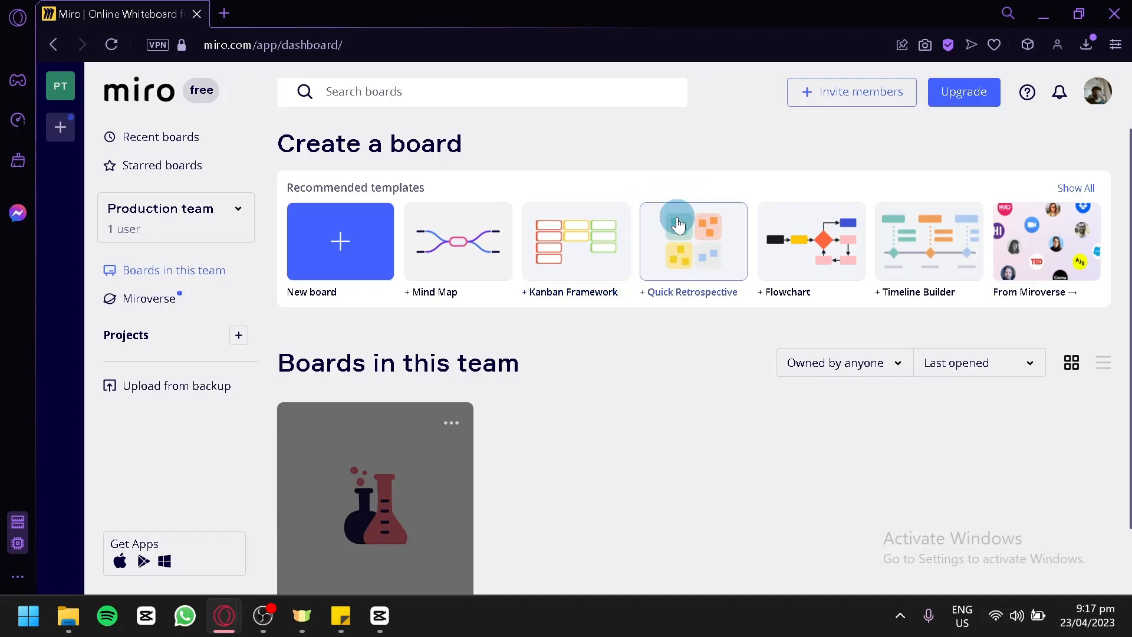
{"action": "mouse_move", "coordinate": [1096, 218]}
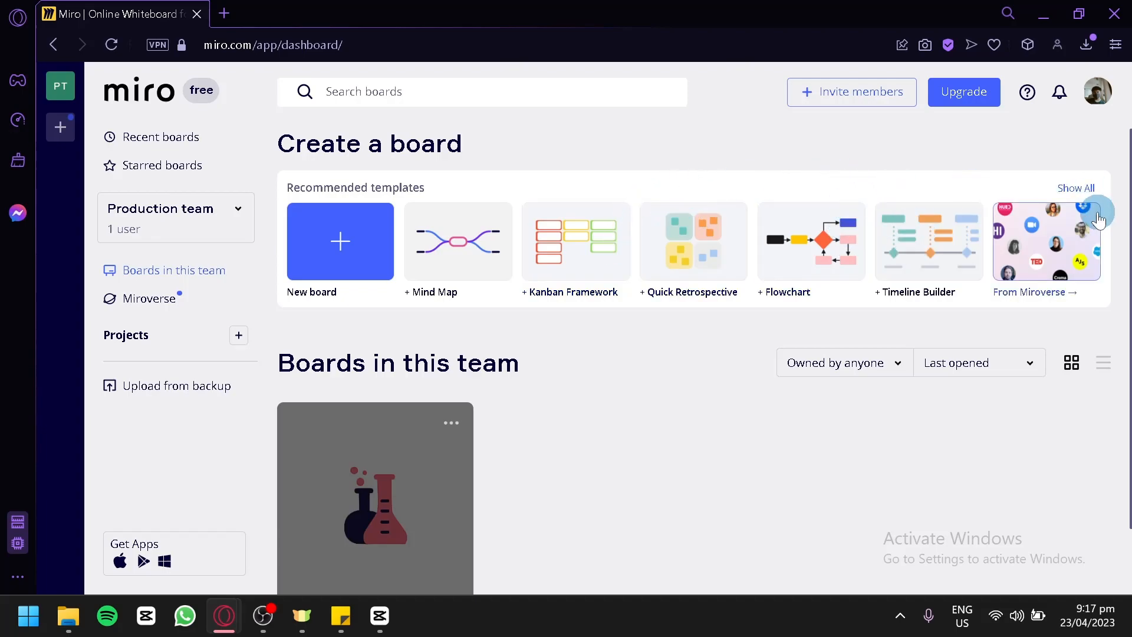
Open the three-dot options menu on the Retrospectives board card under Boards in this team
{"action": "scroll", "scroll_direction": "down", "scroll_amount": 3}
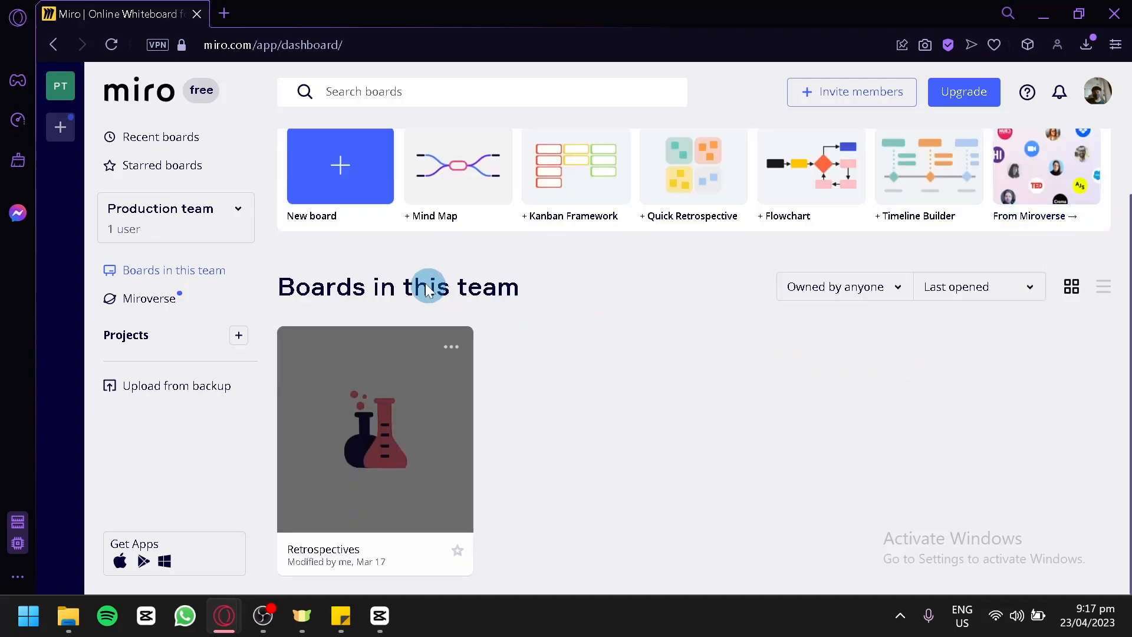
{"action": "mouse_move", "coordinate": [501, 356]}
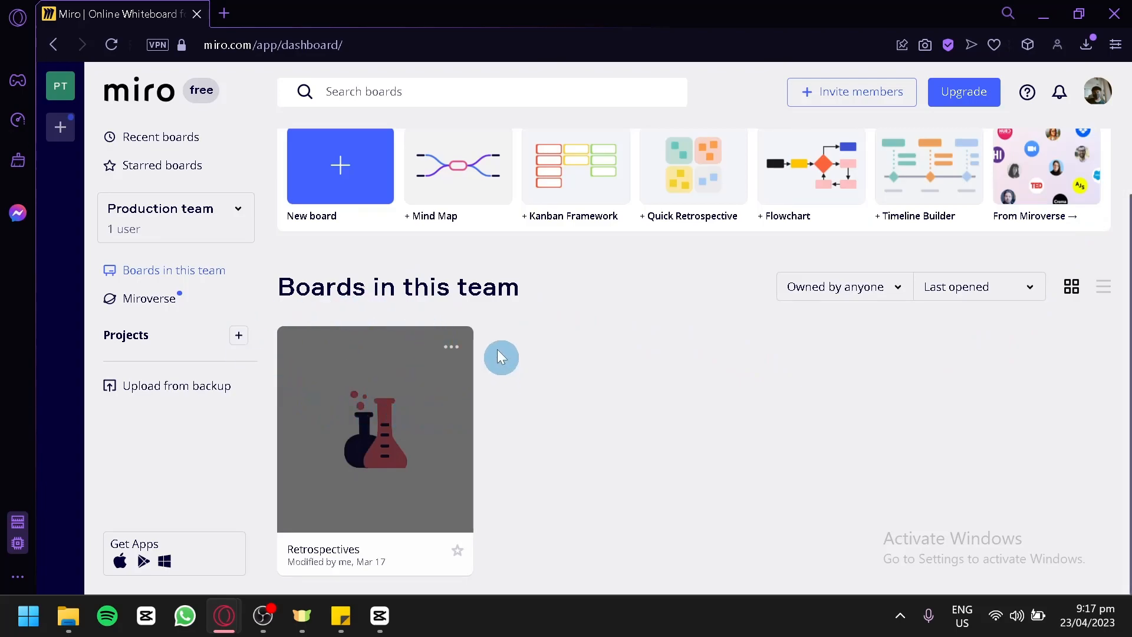
{"action": "mouse_move", "coordinate": [365, 405]}
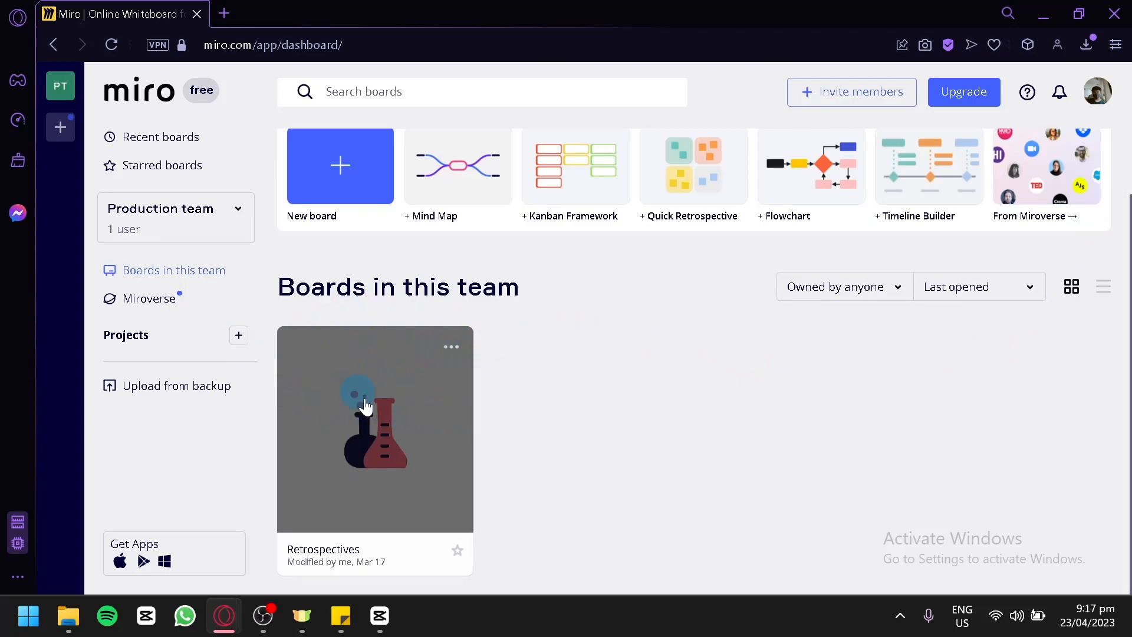
{"action": "mouse_move", "coordinate": [447, 354]}
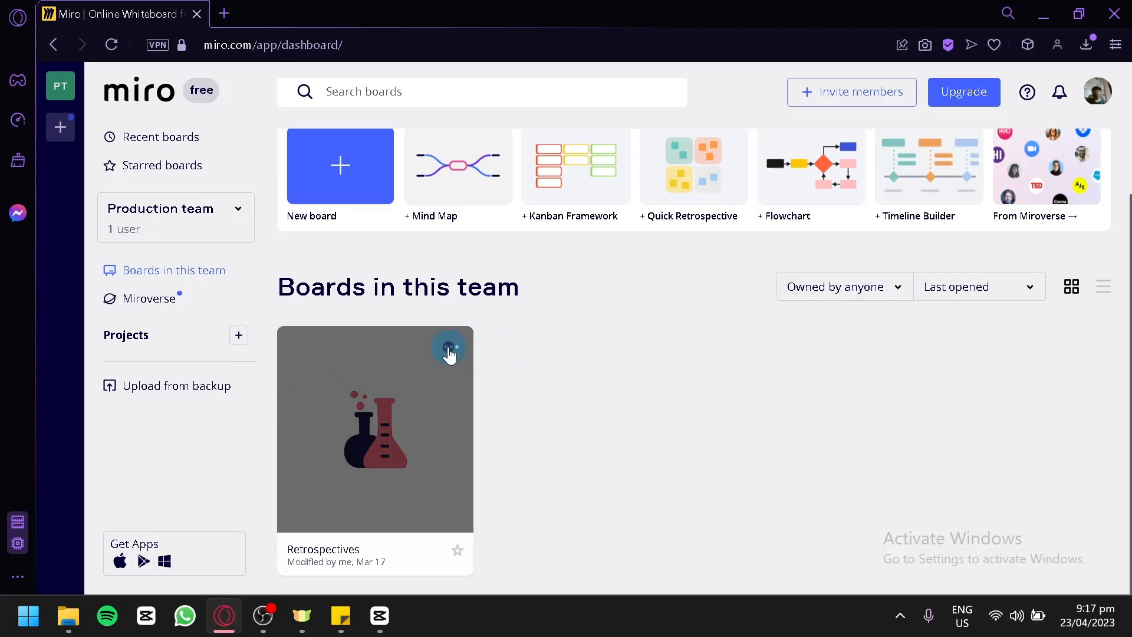
{"action": "left_click", "coordinate": [449, 347]}
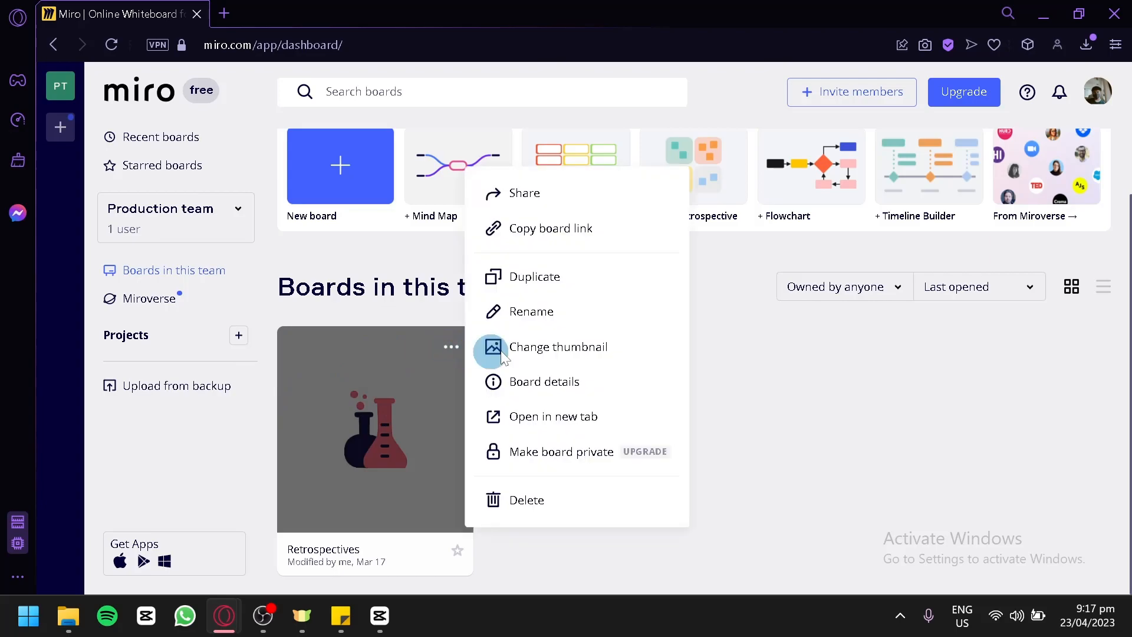
{"action": "mouse_move", "coordinate": [627, 245]}
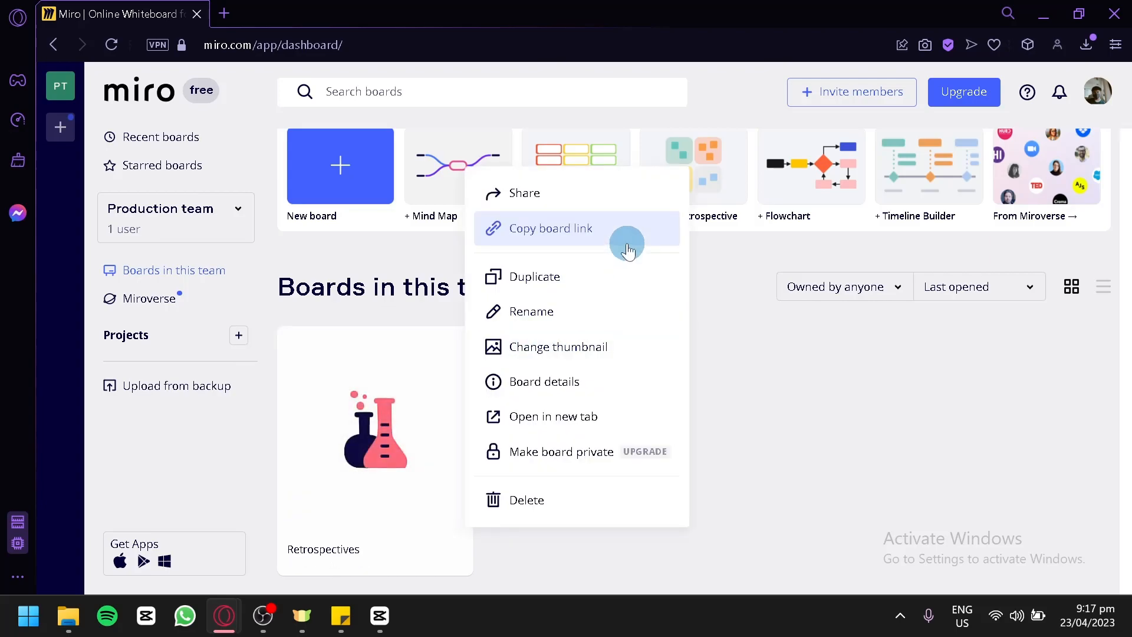
{"action": "mouse_move", "coordinate": [583, 192]}
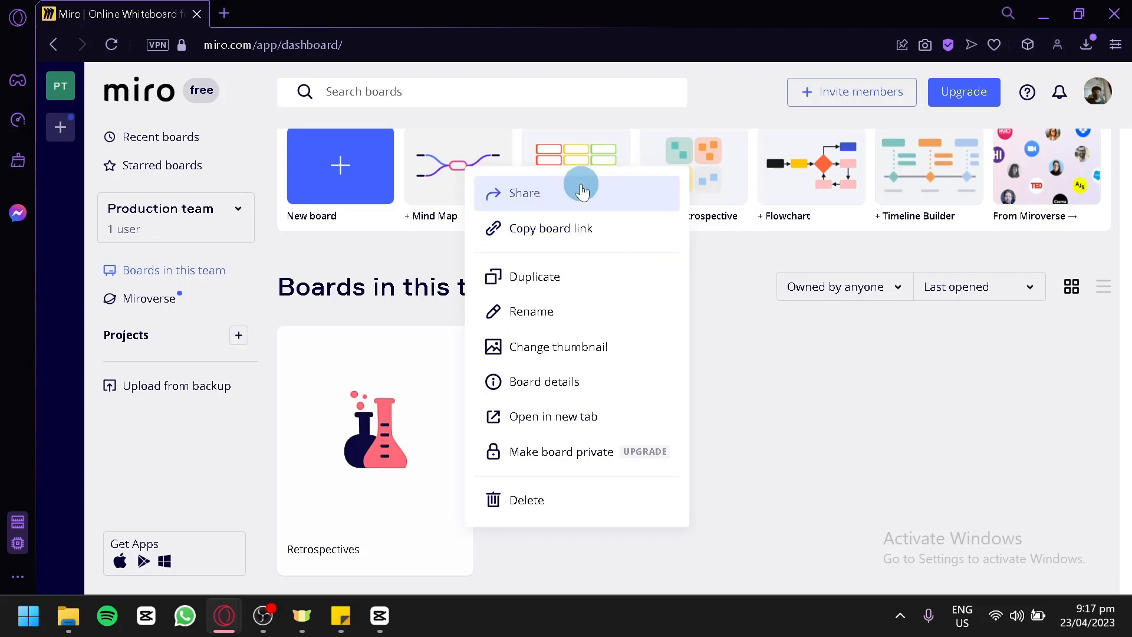
Choose Share from the Retrospectives board menu to open the Invite to team and board dialog
{"action": "left_click", "coordinate": [524, 192]}
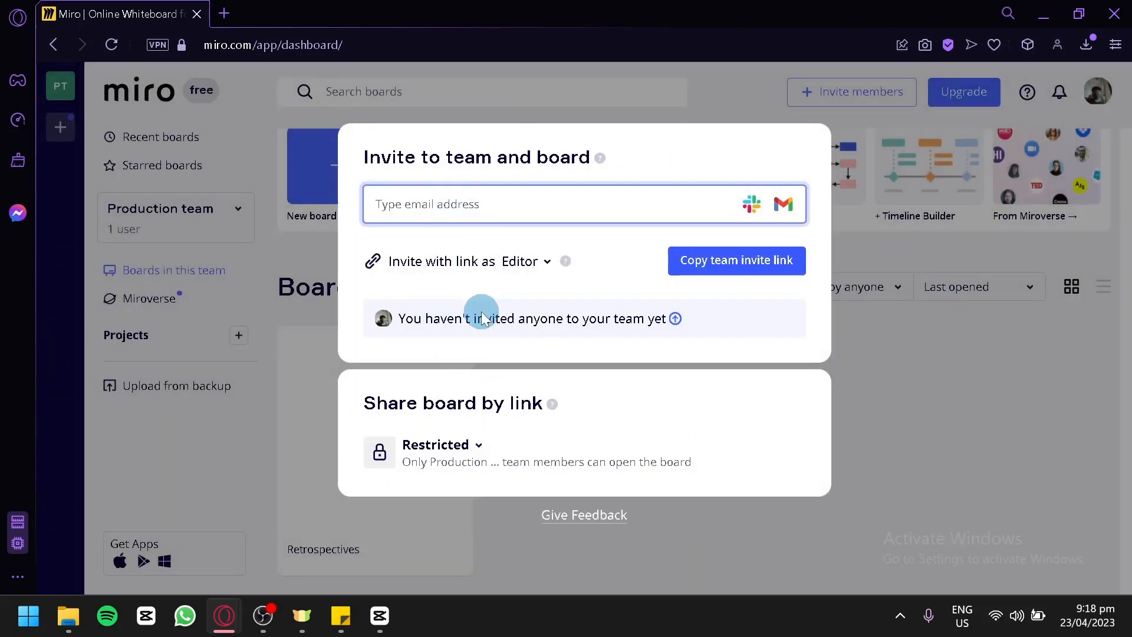
{"action": "mouse_move", "coordinate": [539, 388]}
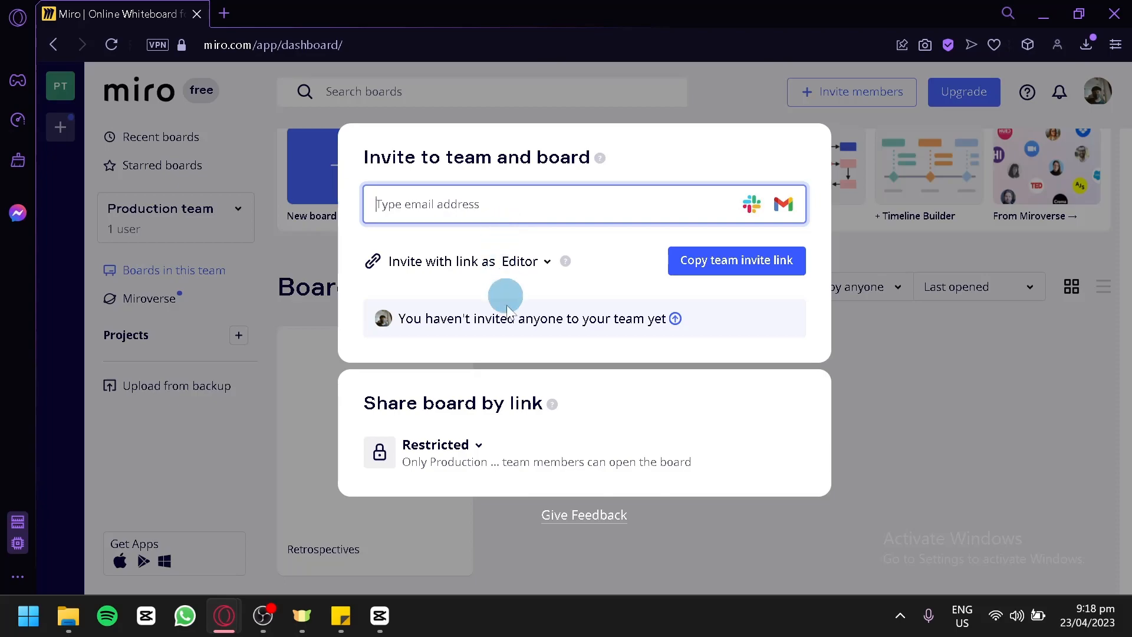
{"action": "mouse_move", "coordinate": [433, 444]}
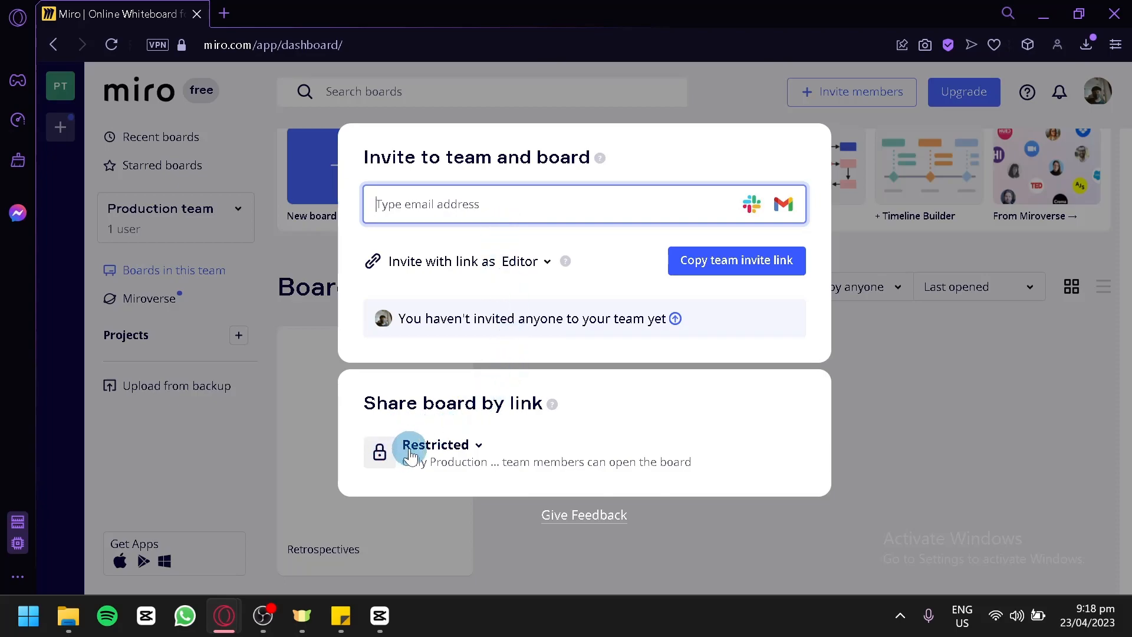
{"action": "left_click", "coordinate": [436, 445]}
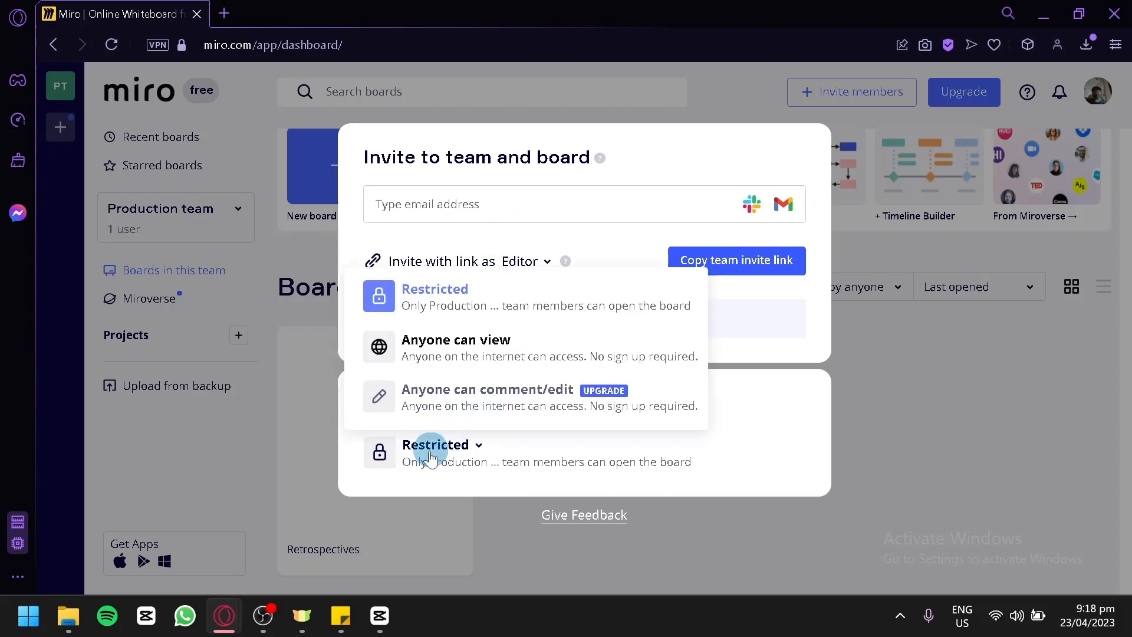
{"action": "mouse_move", "coordinate": [588, 263]}
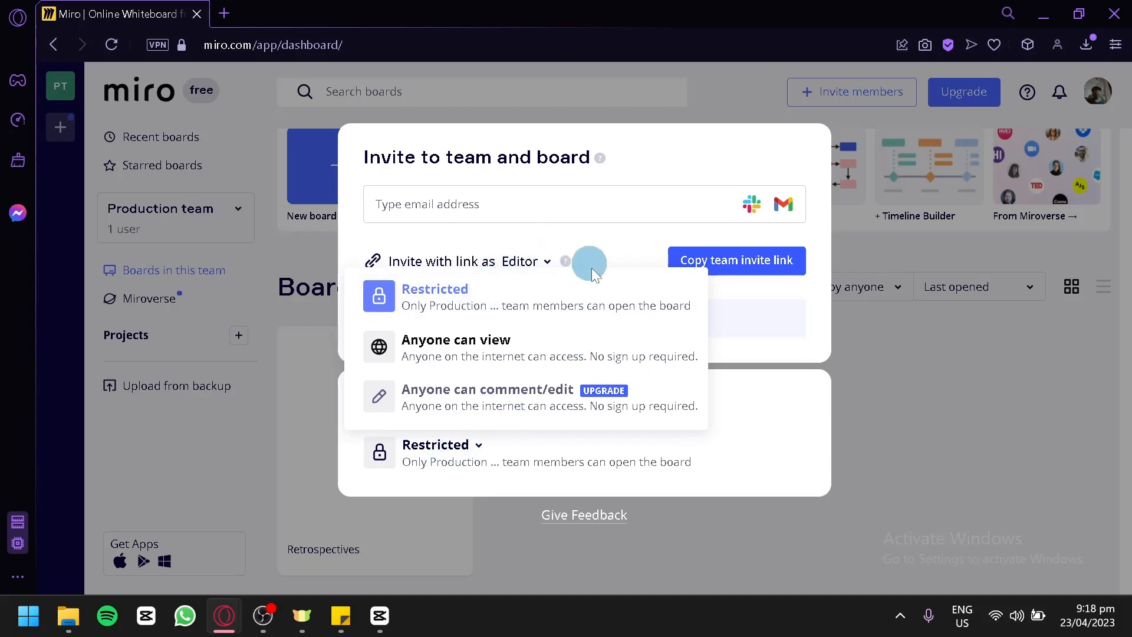
{"action": "mouse_move", "coordinate": [539, 392]}
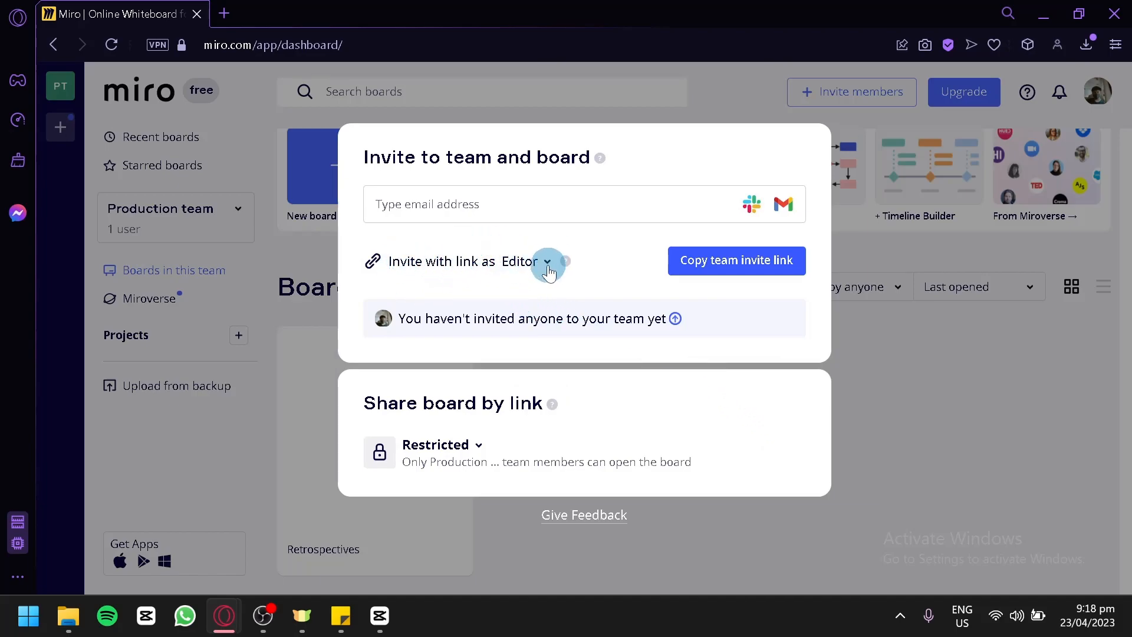
{"action": "left_click", "coordinate": [547, 263]}
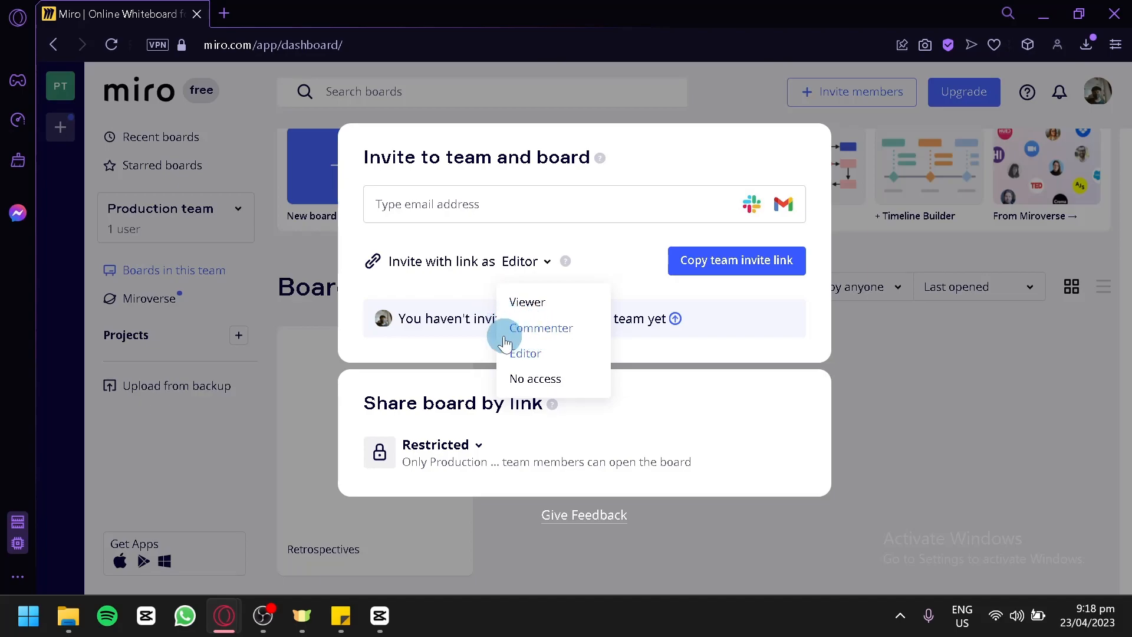
{"action": "mouse_move", "coordinate": [509, 382]}
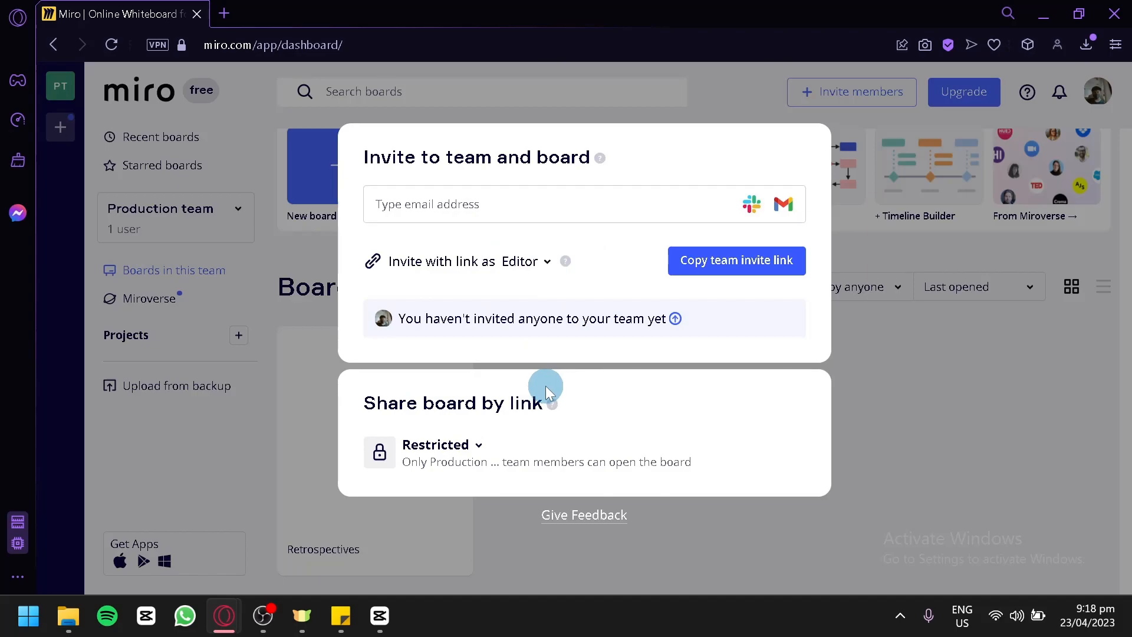
{"action": "mouse_move", "coordinate": [464, 389]}
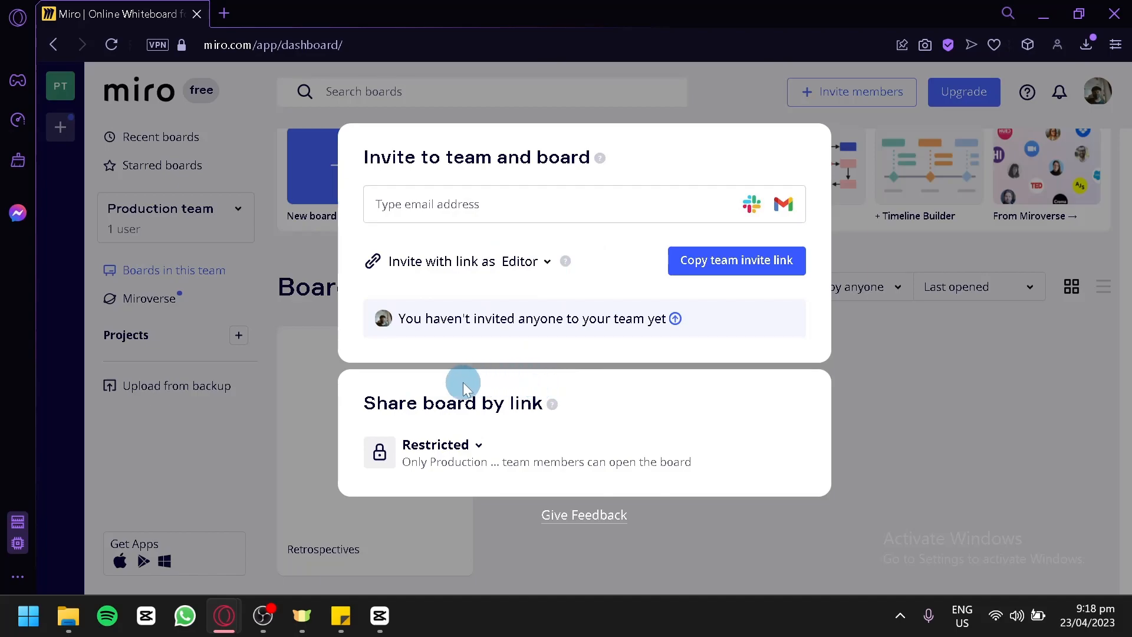